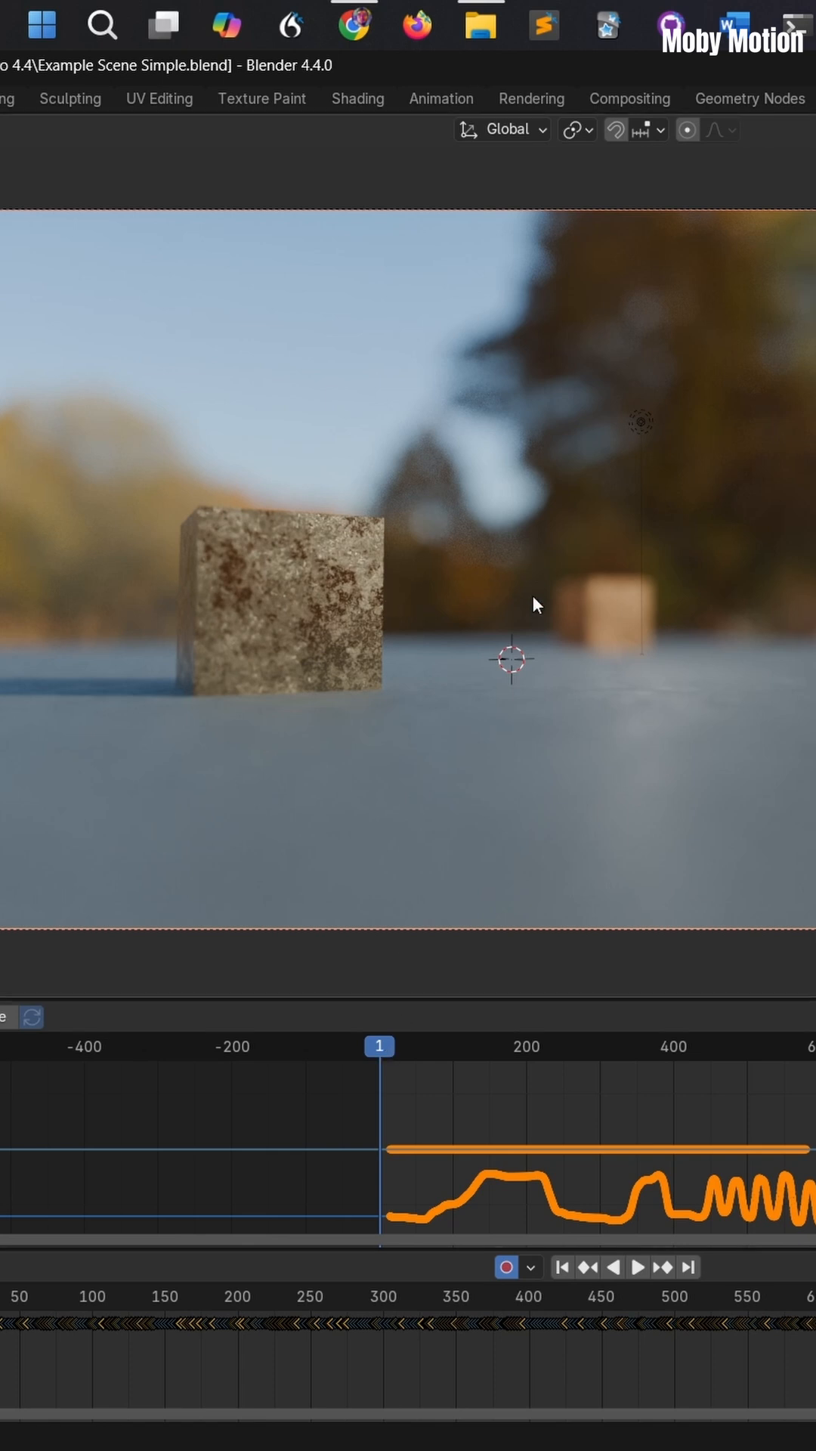
{"action": "mouse_move", "coordinate": [405, 1040]}
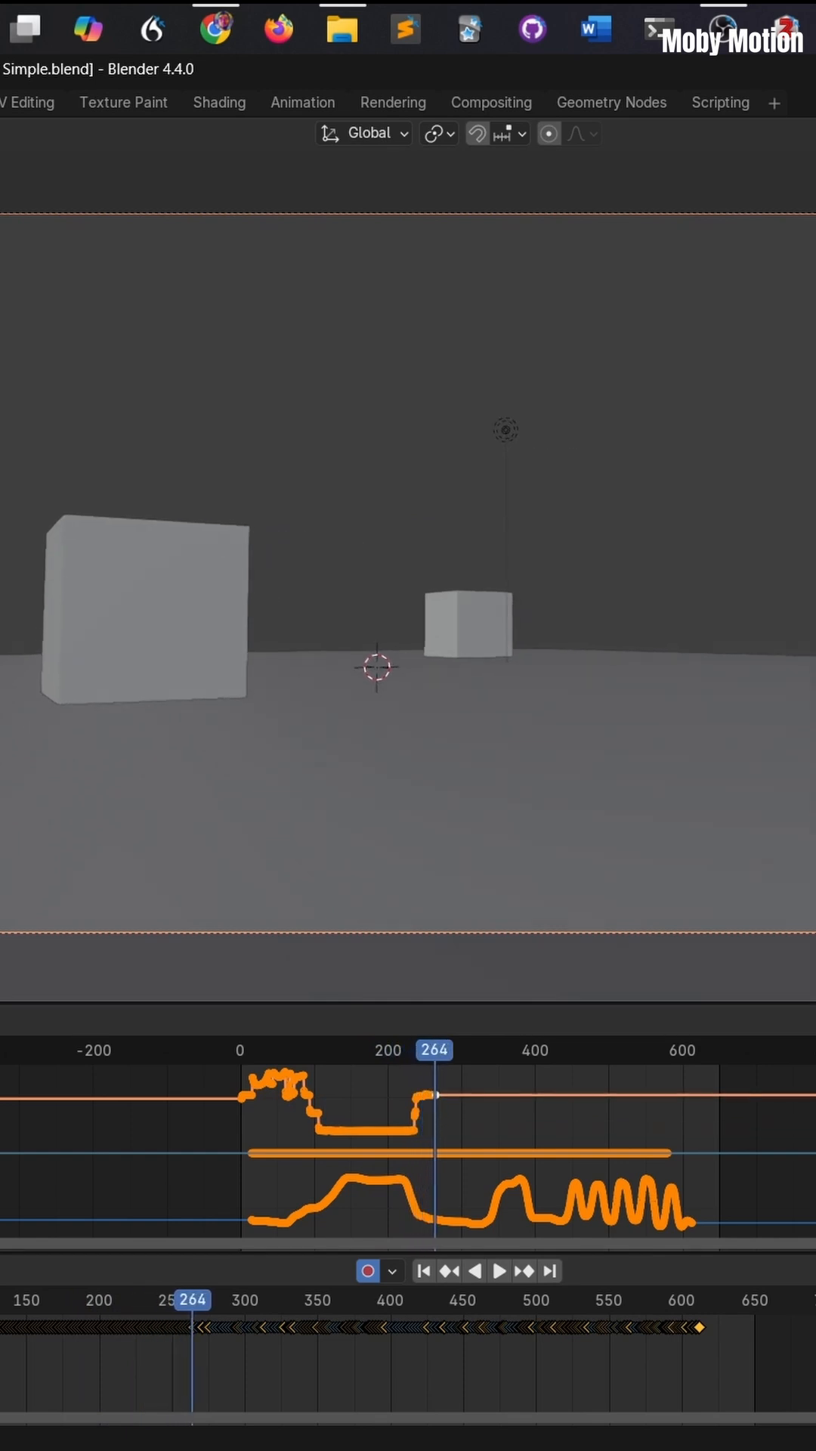
Show the rendered preview of the cube scene again after baking the focus-distance curve.
{"action": "left_click", "coordinate": [498, 1269]}
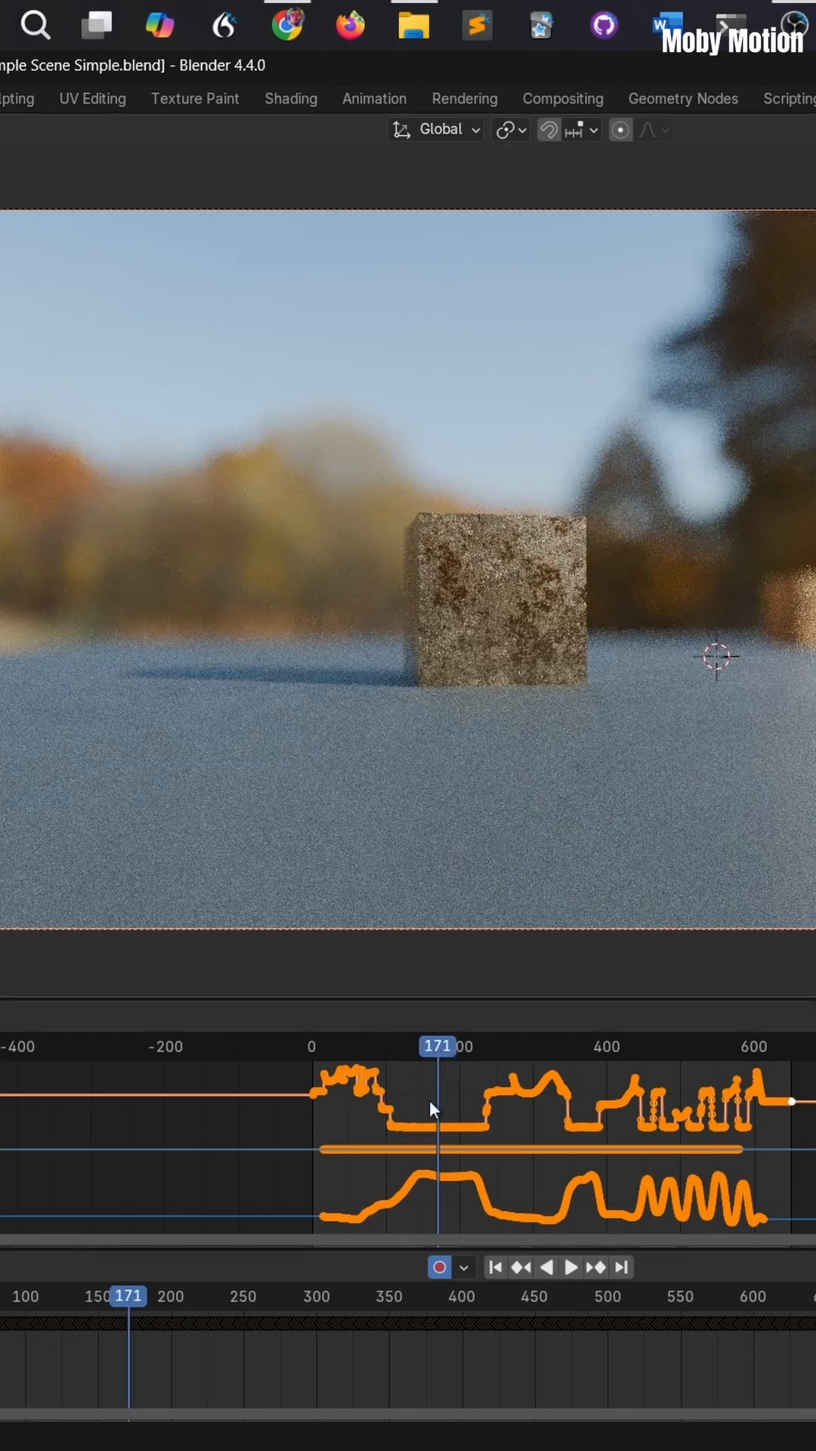
Play the animation in rendered view to verify the baked focus follows the cube.
{"action": "left_click", "coordinate": [571, 1267]}
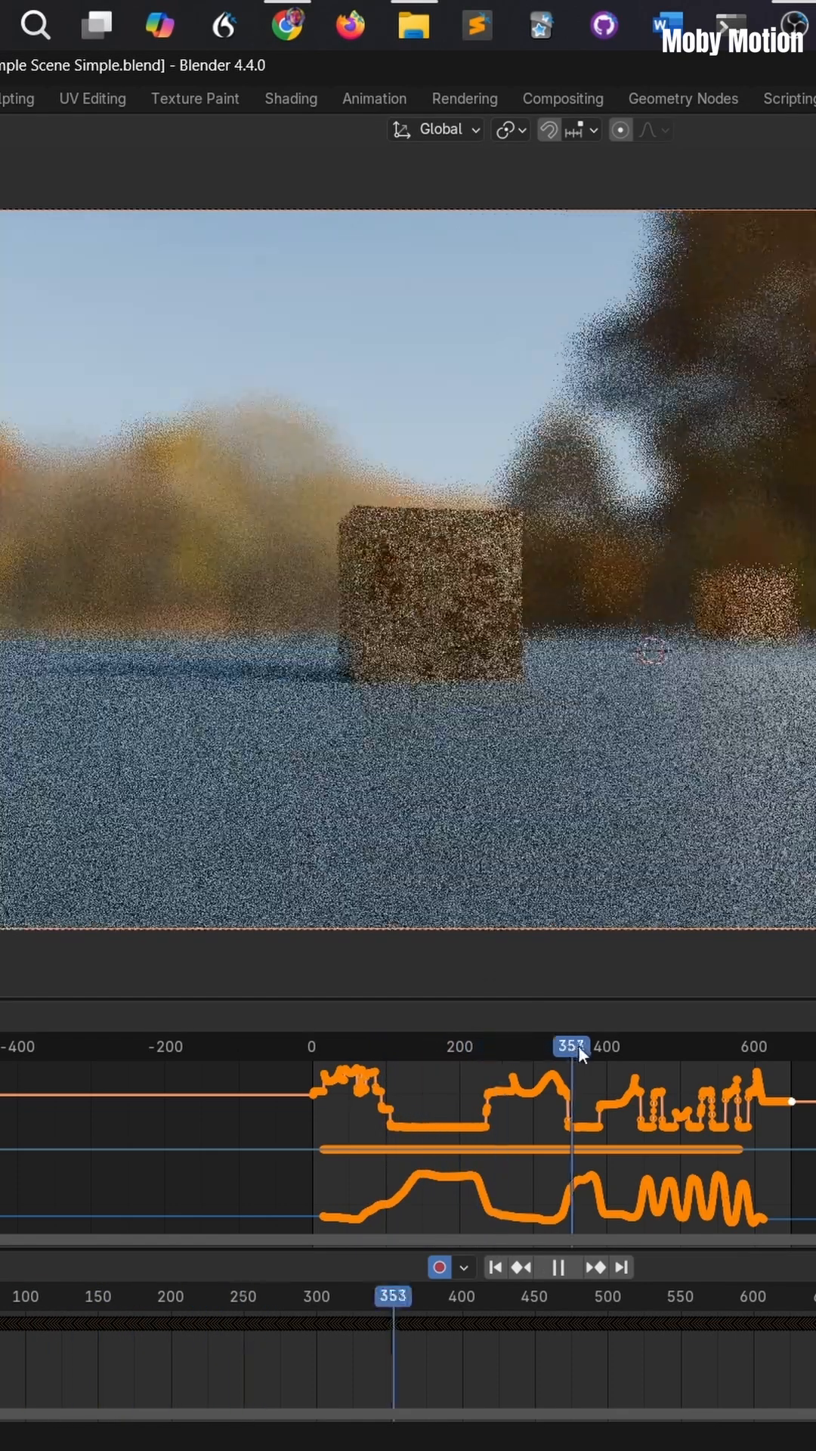